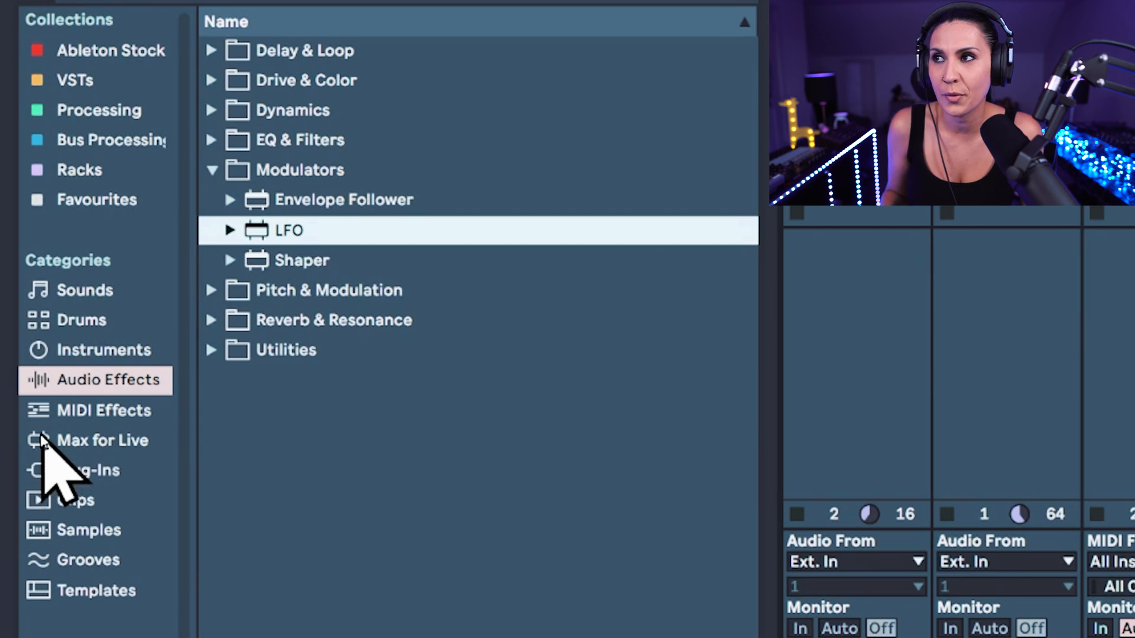
Load the LFO modulator from Audio Effects > Modulators onto the track beside Erosion
double_click(287, 230)
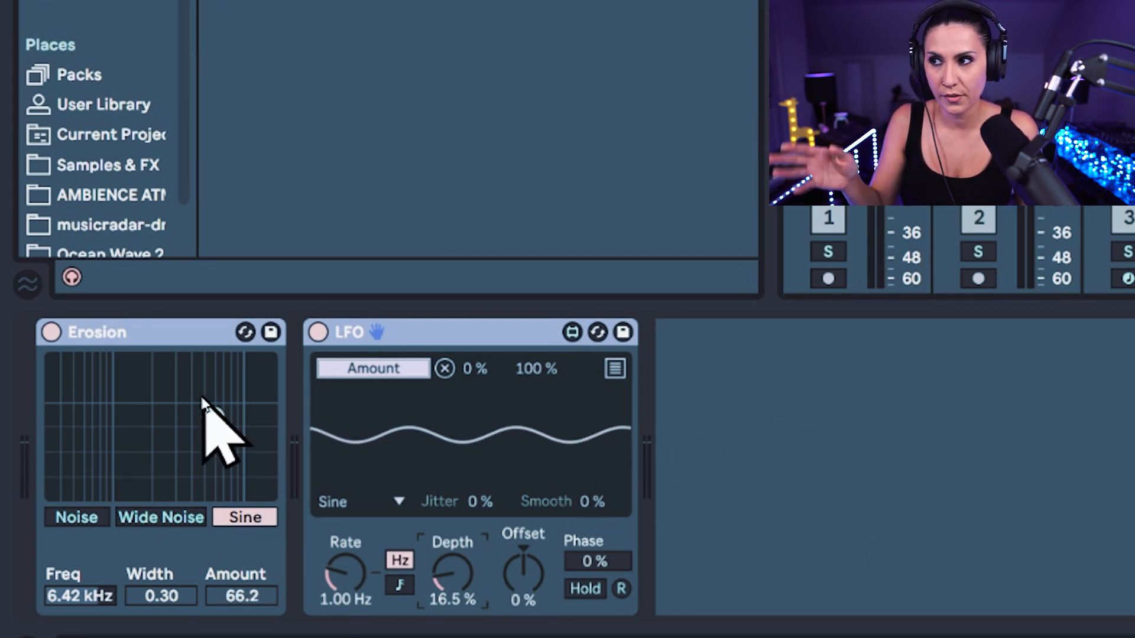
Adjust Erosion's frequency and width in its display while the LFO sweeps Amount
left_click_drag(345, 572, 345, 543)
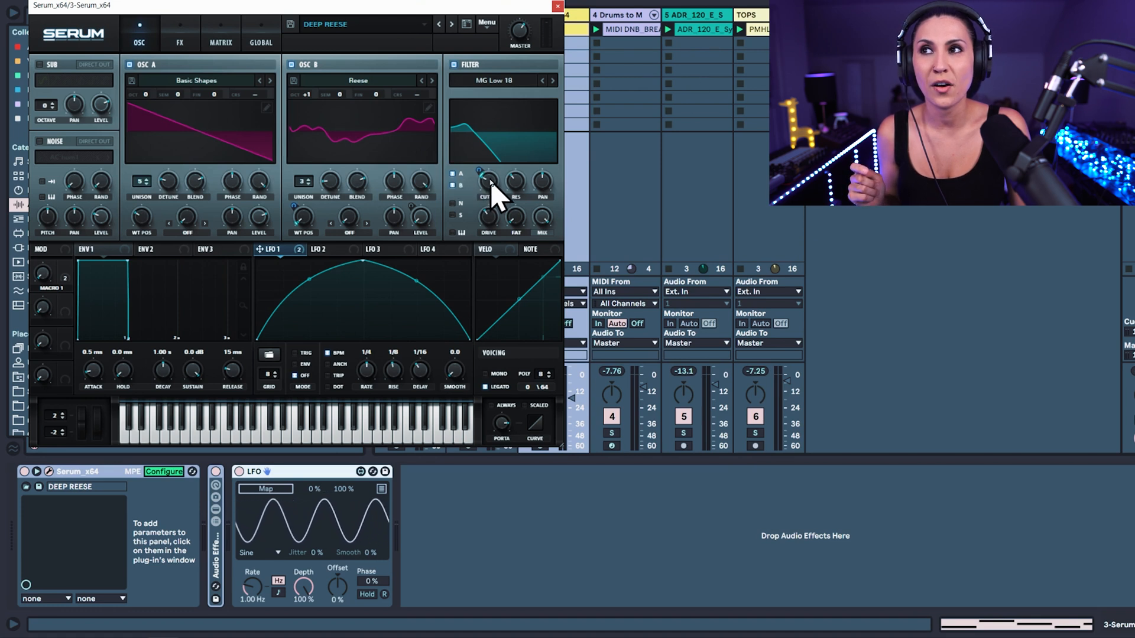
left_click(557, 6)
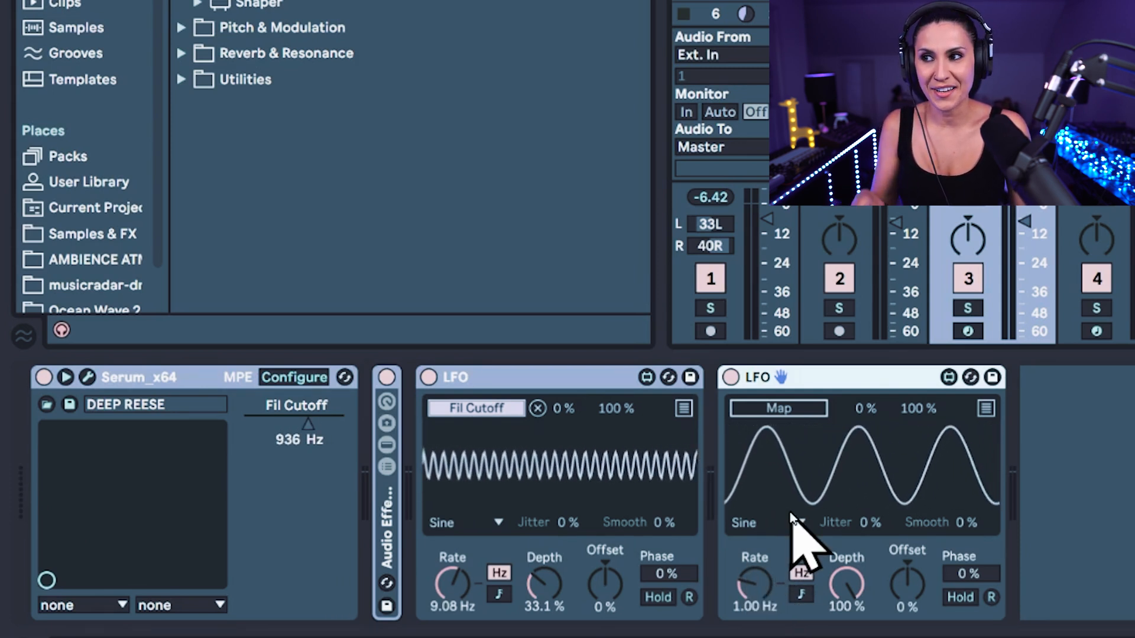
Set the second LFO's waveform to Random at 0.84 Hz with depth around 35%
left_click(753, 523)
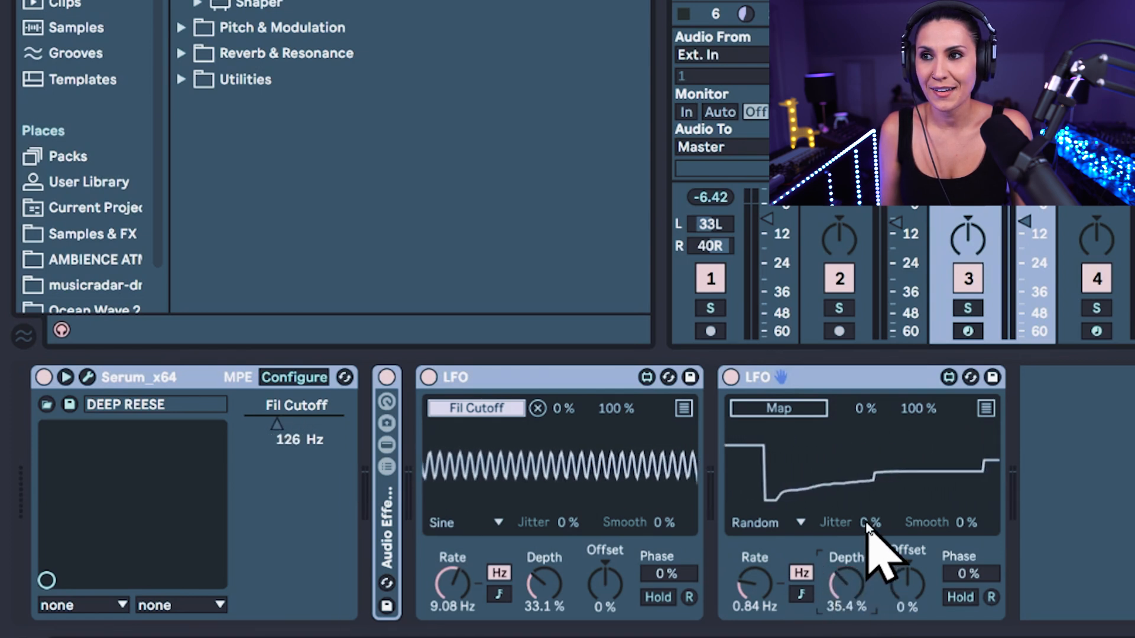